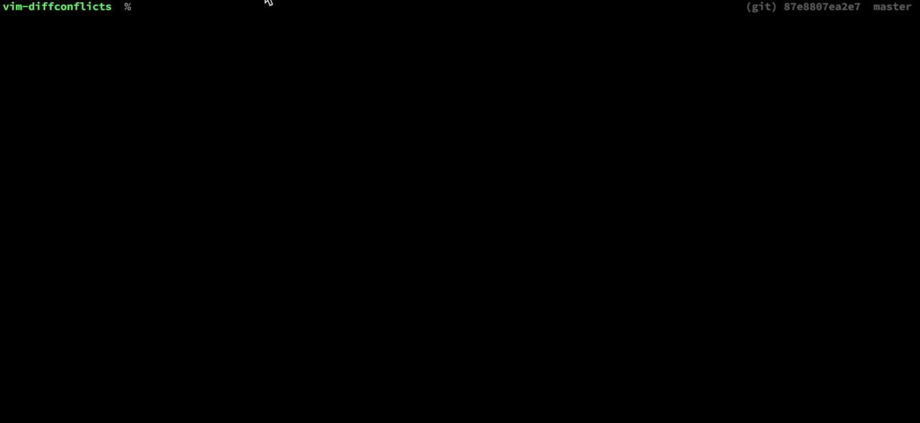
# List the folder and run ./_utils/make-conflicts.sh to build the conflicted test repo.
pyautogui.write('ls')
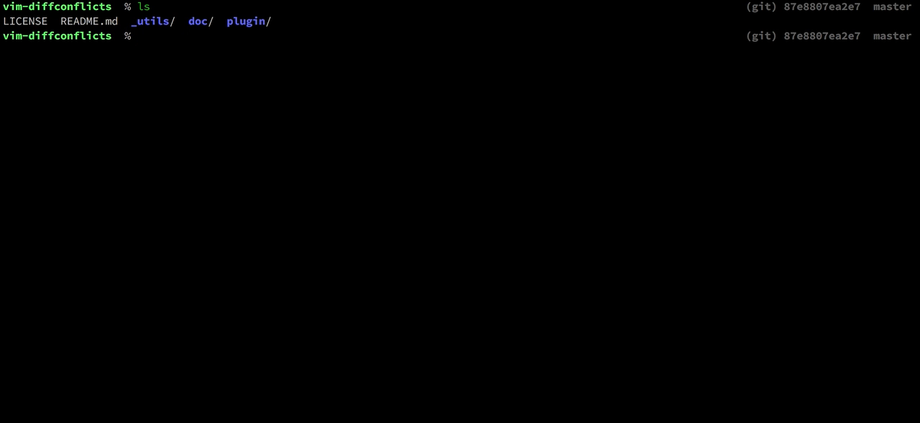
pyautogui.write('./_utils/make-conflicts.sh')
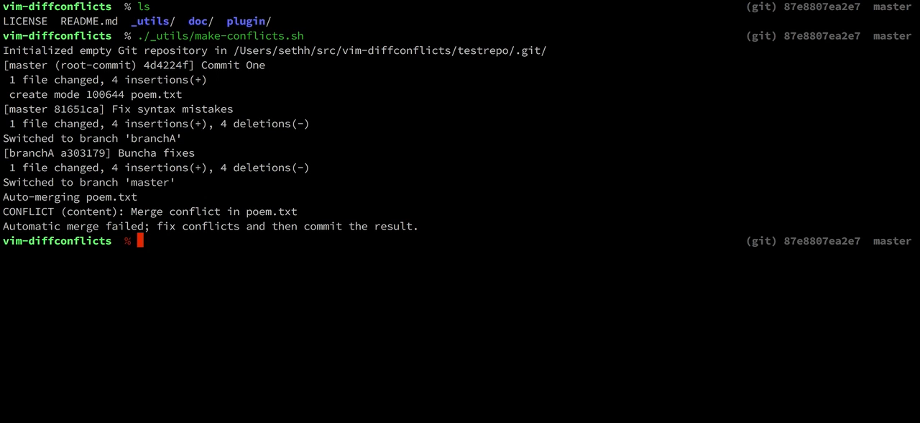
pyautogui.write('cd ./te')
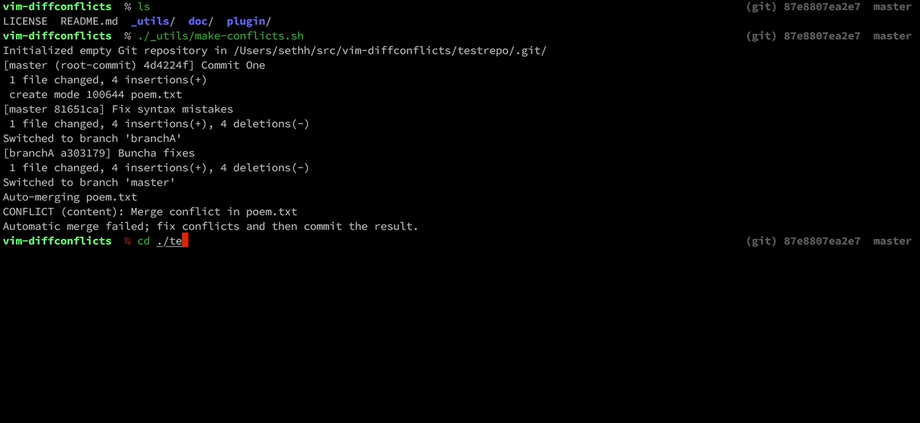
# Enter the testrepo directory and begin launching git mergetool.
pyautogui.press('Enter')
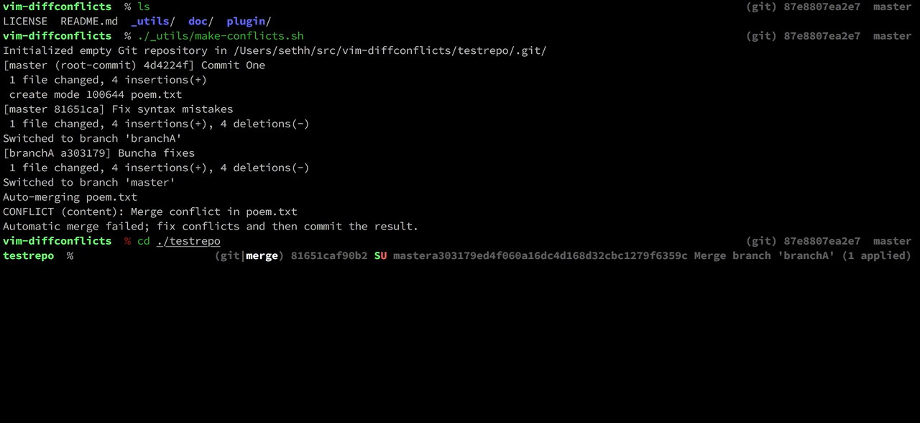
pyautogui.write('git merge')
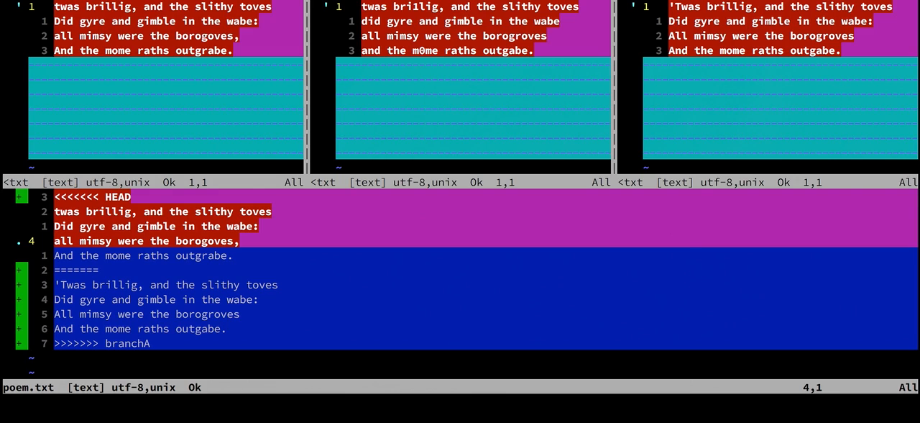
# Turn off diff highlighting with :diffoff before quitting Vim unresolved.
pyautogui.write(':diffoff')
pyautogui.write('n')
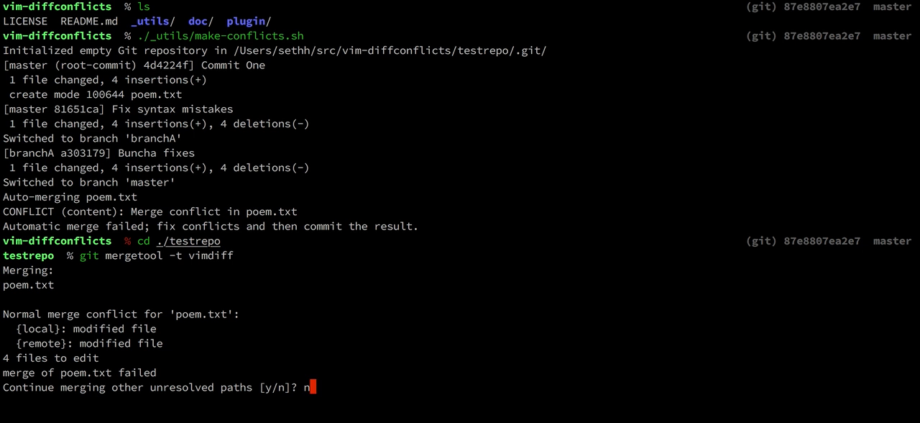
# Rerun git mergetool with the tool changed from vimdiff to diffconflicts.
pyautogui.write('git mergetool -t vimdiff')
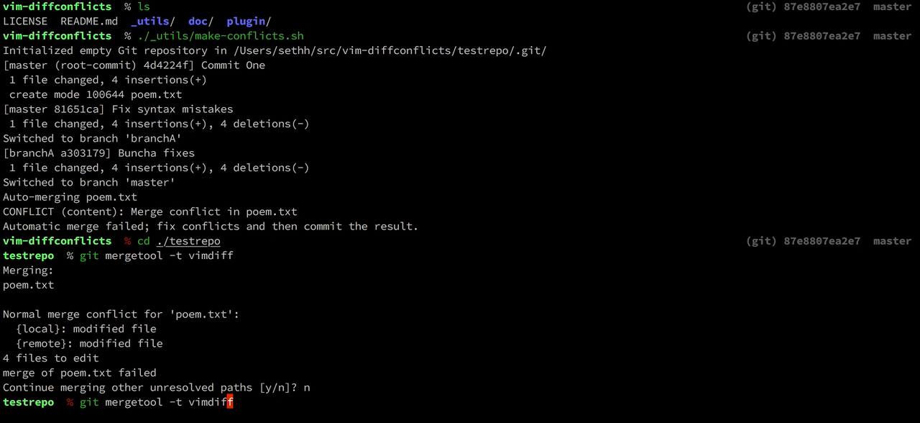
pyautogui.press('BackSpace')
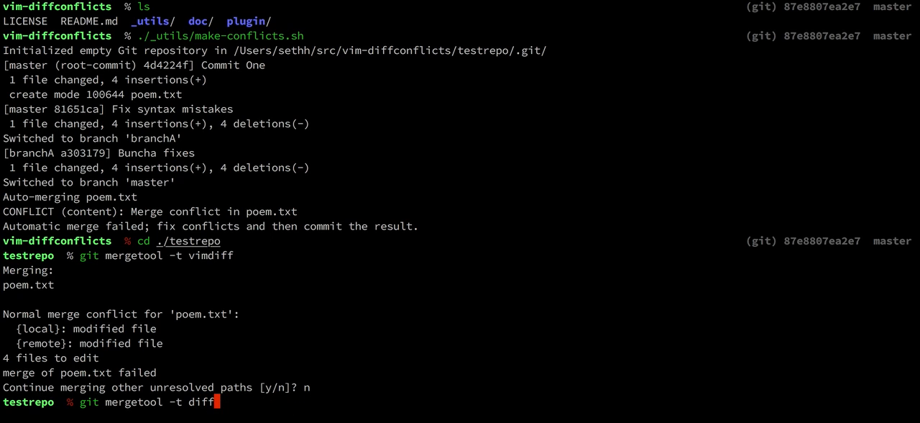
pyautogui.write('conflicts')
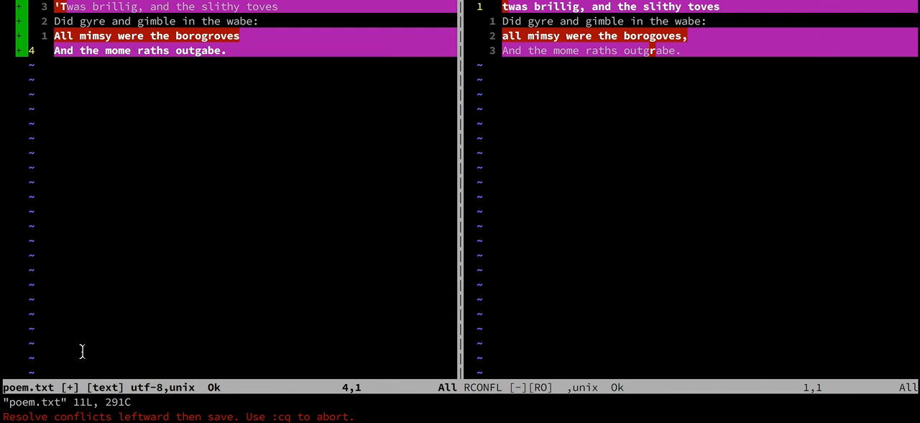
pyautogui.moveTo(138, 417)
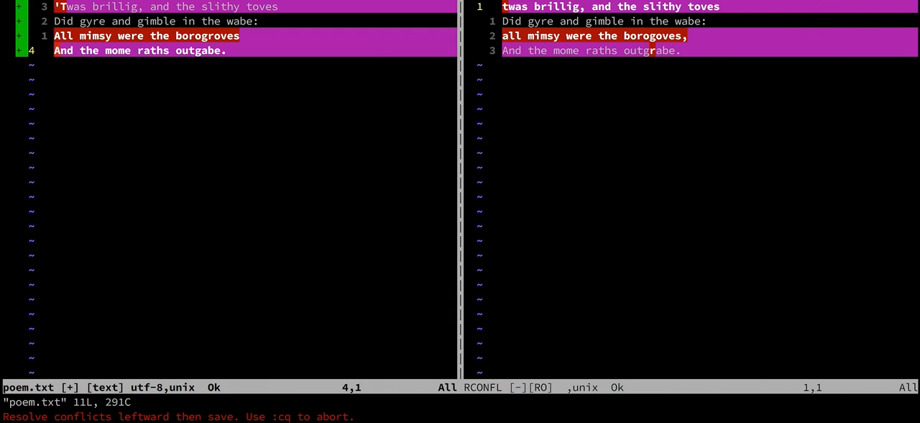
pyautogui.moveTo(269, 418)
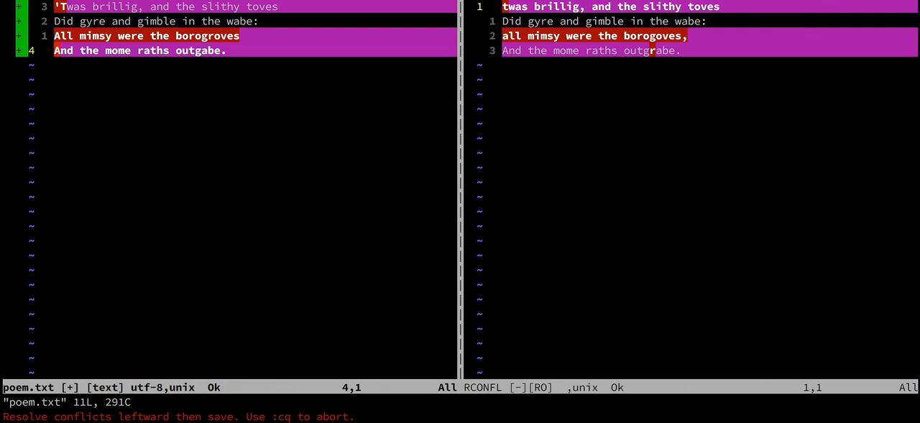
# Show completions for :Diff, listing DiffConflicts and DiffConflictsShowHistory.
pyautogui.write(':Diff')
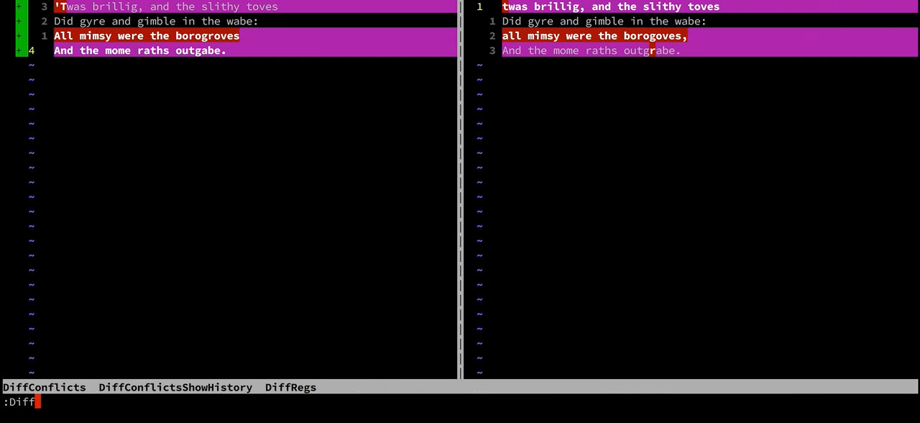
pyautogui.write('DiffConflictsShowHistory')
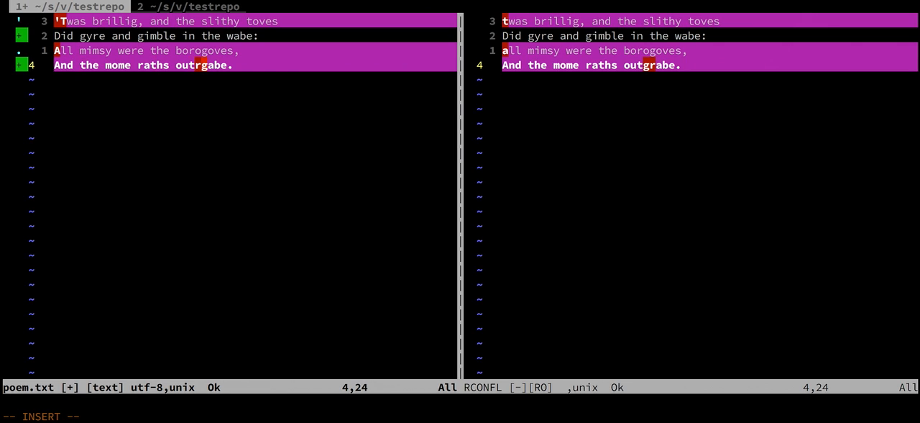
# Correct line 4's spelling to 'outgrabe' and save all files with :wqa.
pyautogui.press('Left')
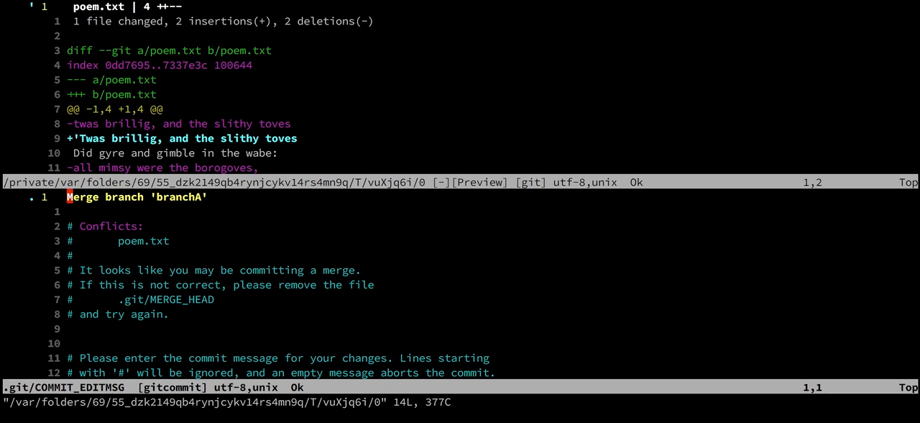
# Save the default 'Merge branch branchA' commit message, then start a less command.
pyautogui.press('Escape')
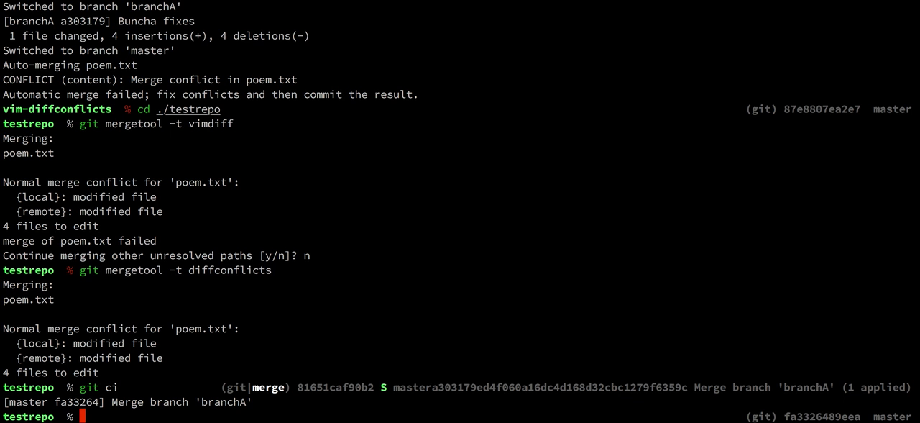
pyautogui.write('less ./')
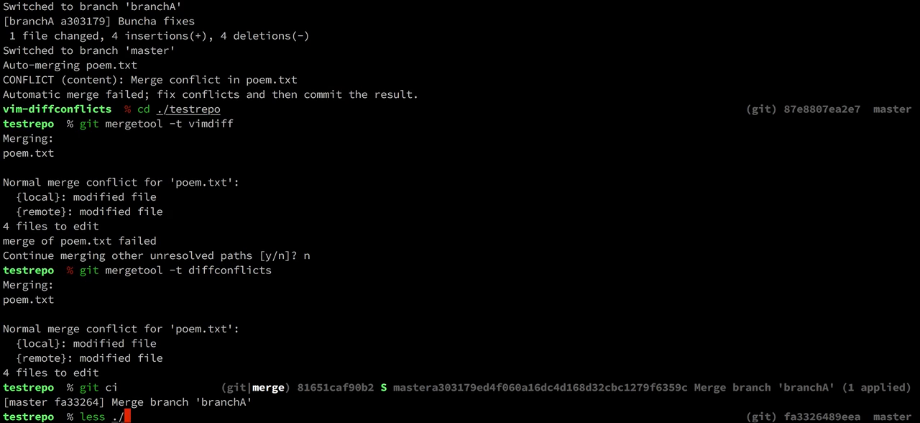